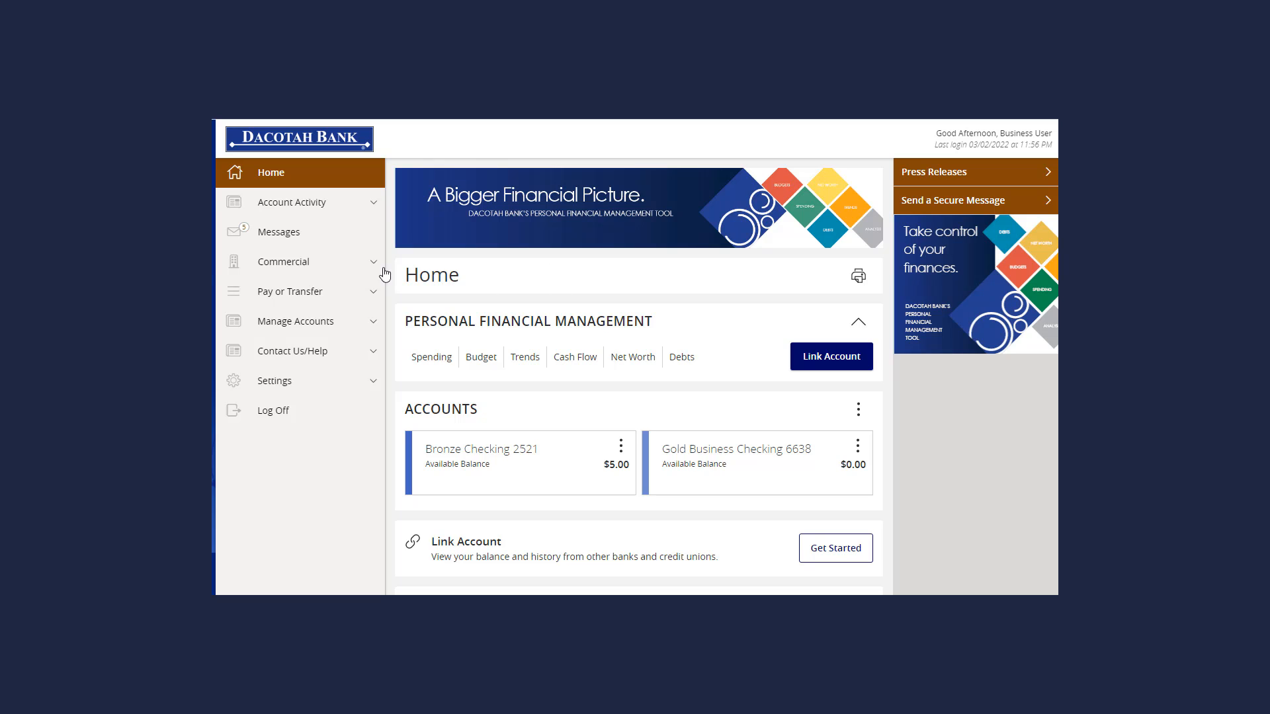
# Navigate to Positive Pay under the Commercial menu
pyautogui.click(283, 261)
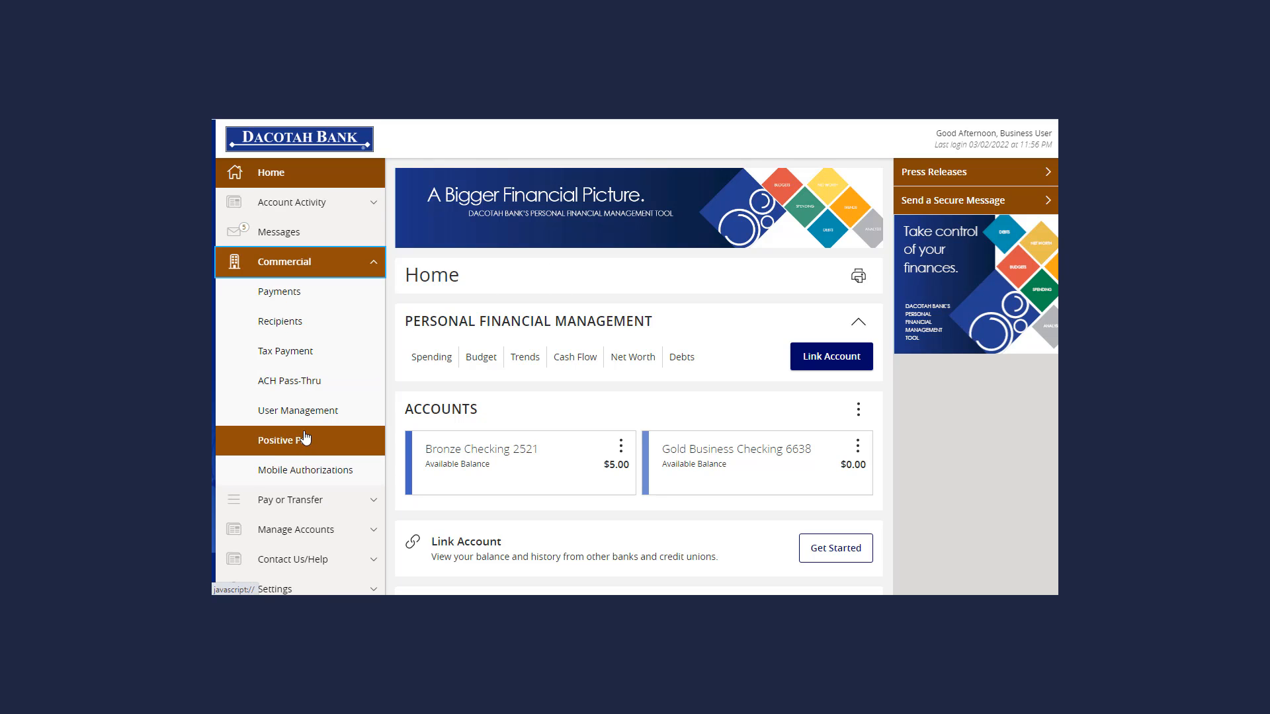
pyautogui.click(283, 439)
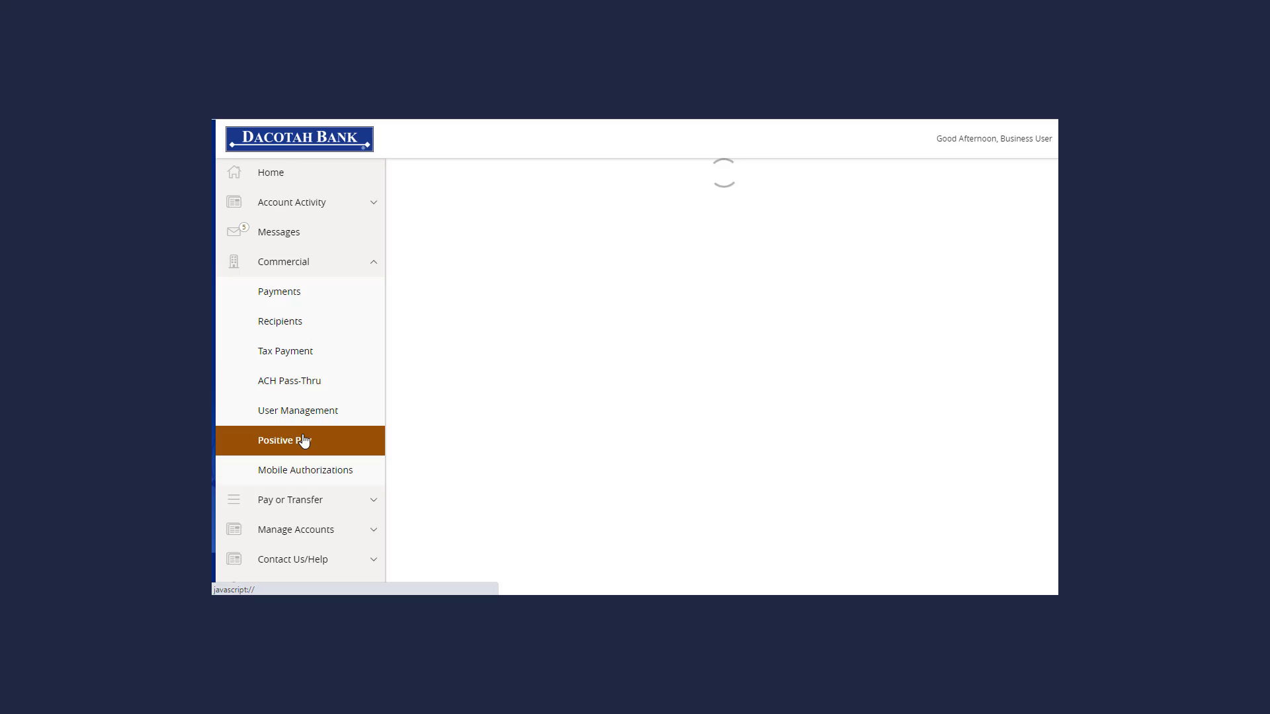
pyautogui.click(284, 439)
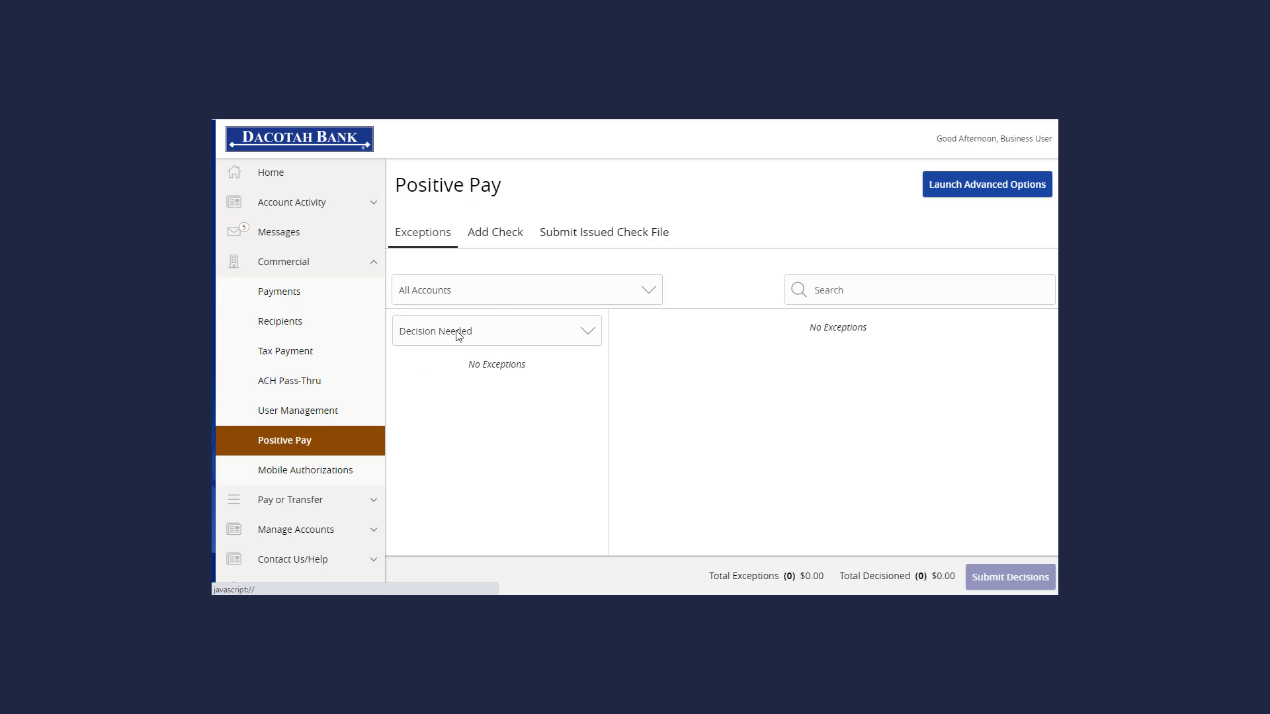
# Switch to the Submit Issued Check File section of Positive Pay
pyautogui.click(604, 233)
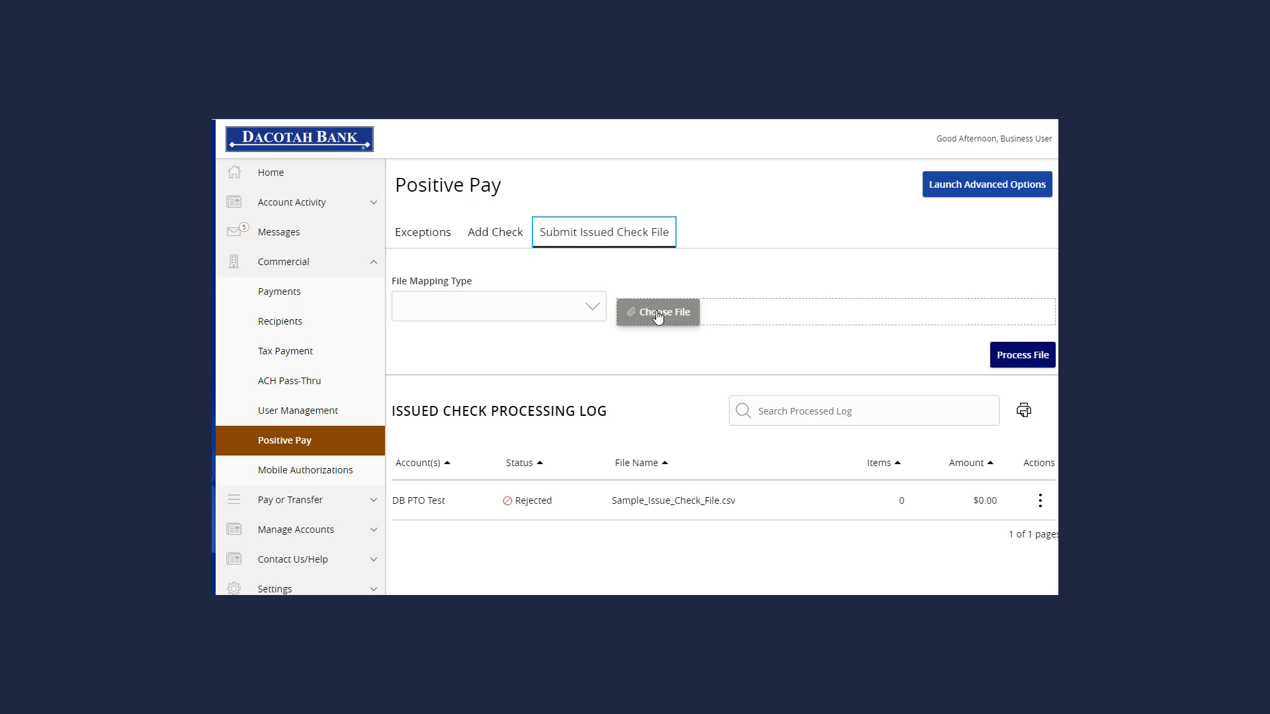
pyautogui.moveTo(1010, 349)
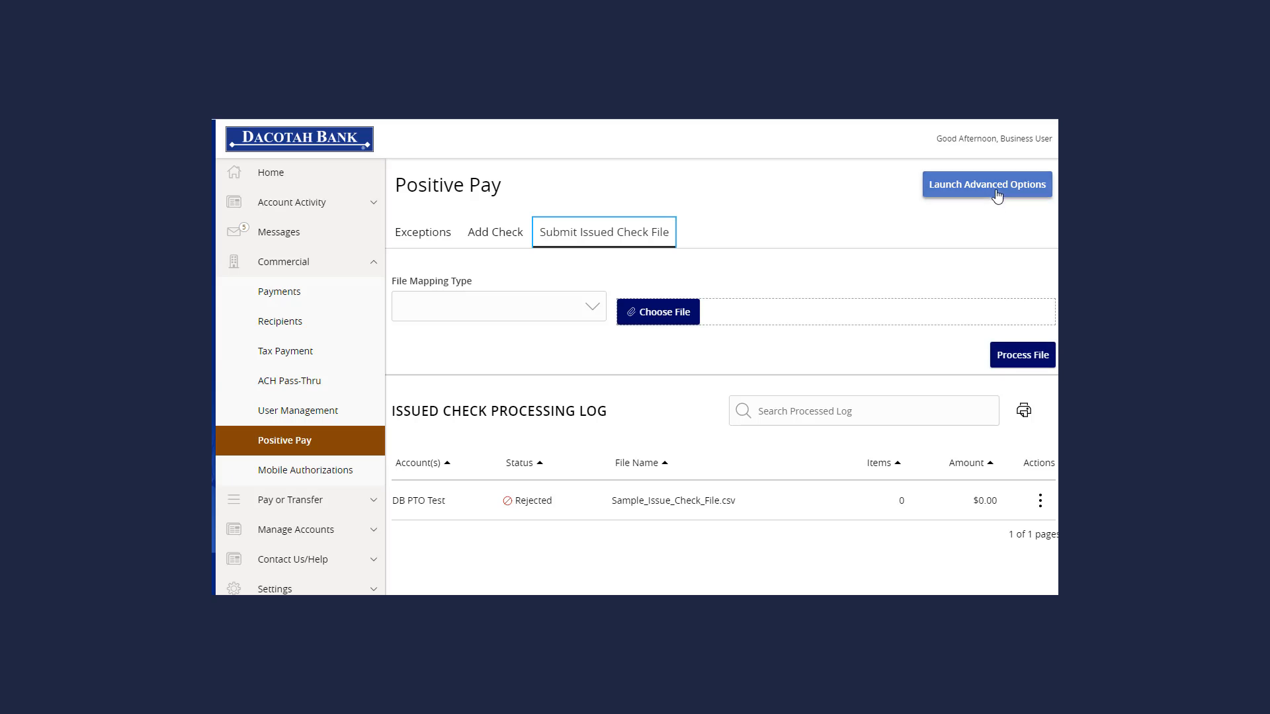
# Launch Advanced Options and reach Submit Issued Check File under Transaction Processing
pyautogui.click(987, 184)
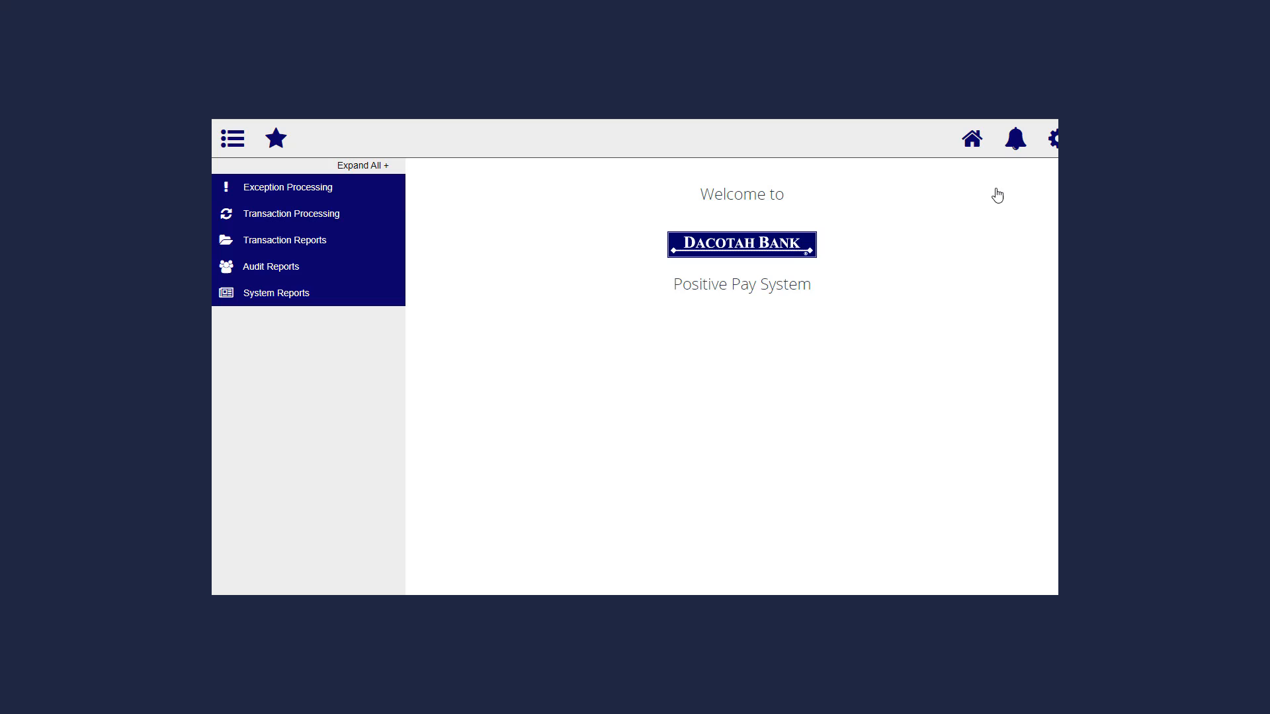
pyautogui.click(291, 213)
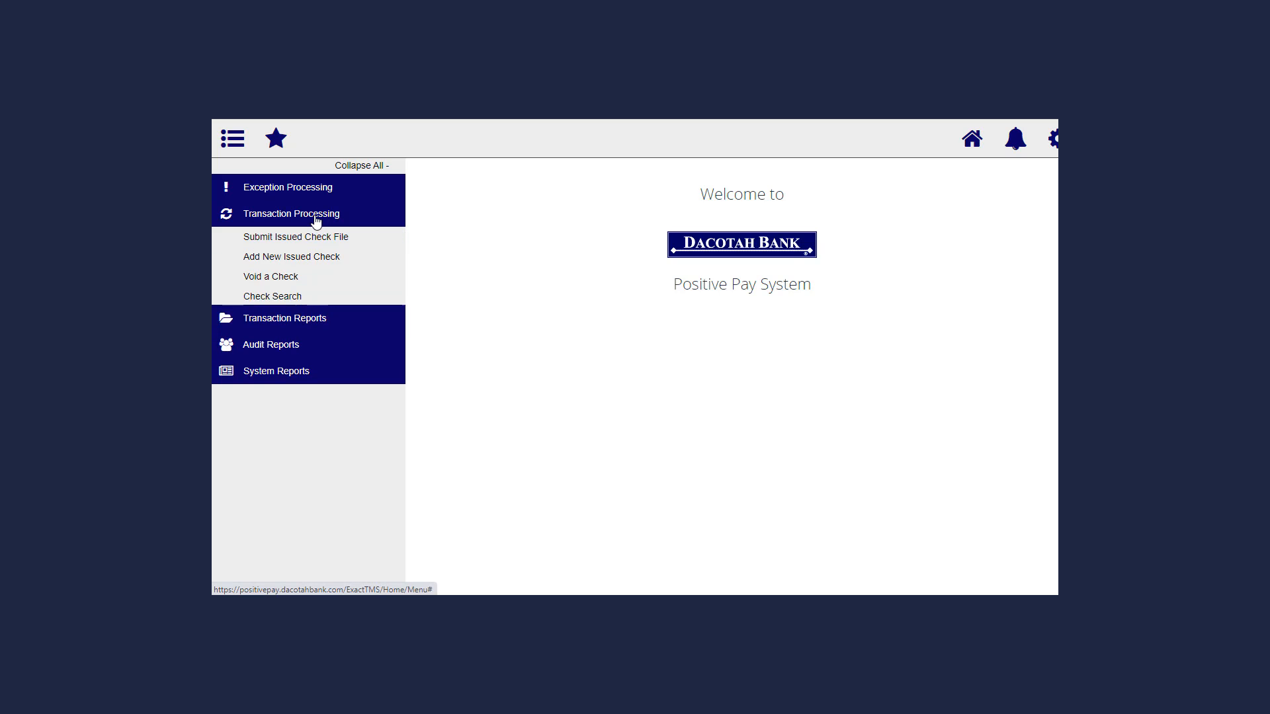
pyautogui.click(295, 237)
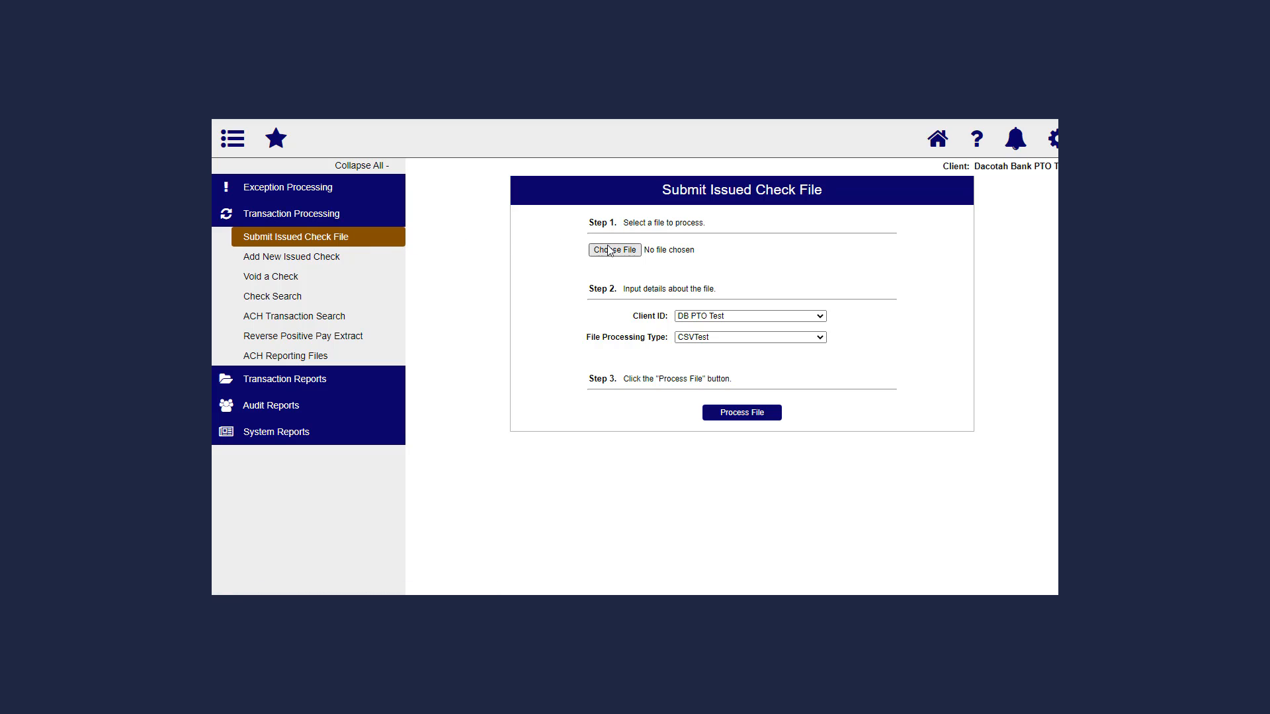
# Attach Sample Issue Check File.csv for client DB PTO Test, keeping processing type CSVTest
pyautogui.click(614, 250)
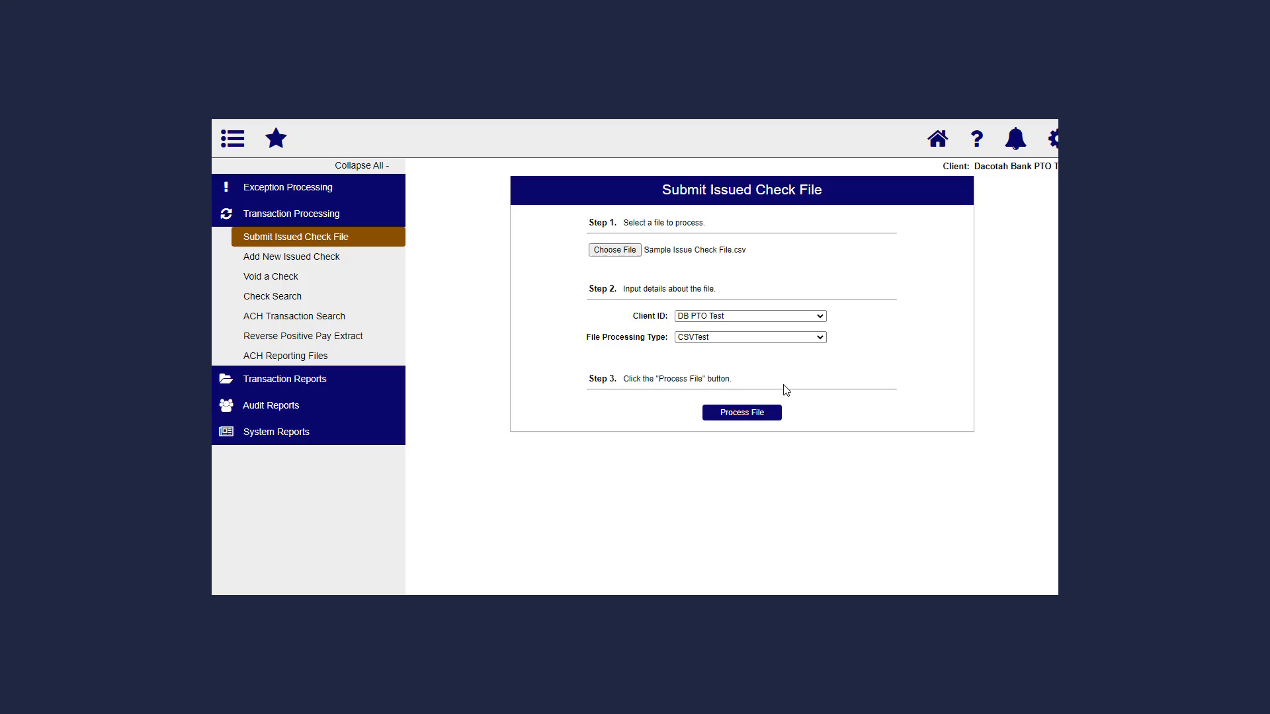
pyautogui.click(748, 314)
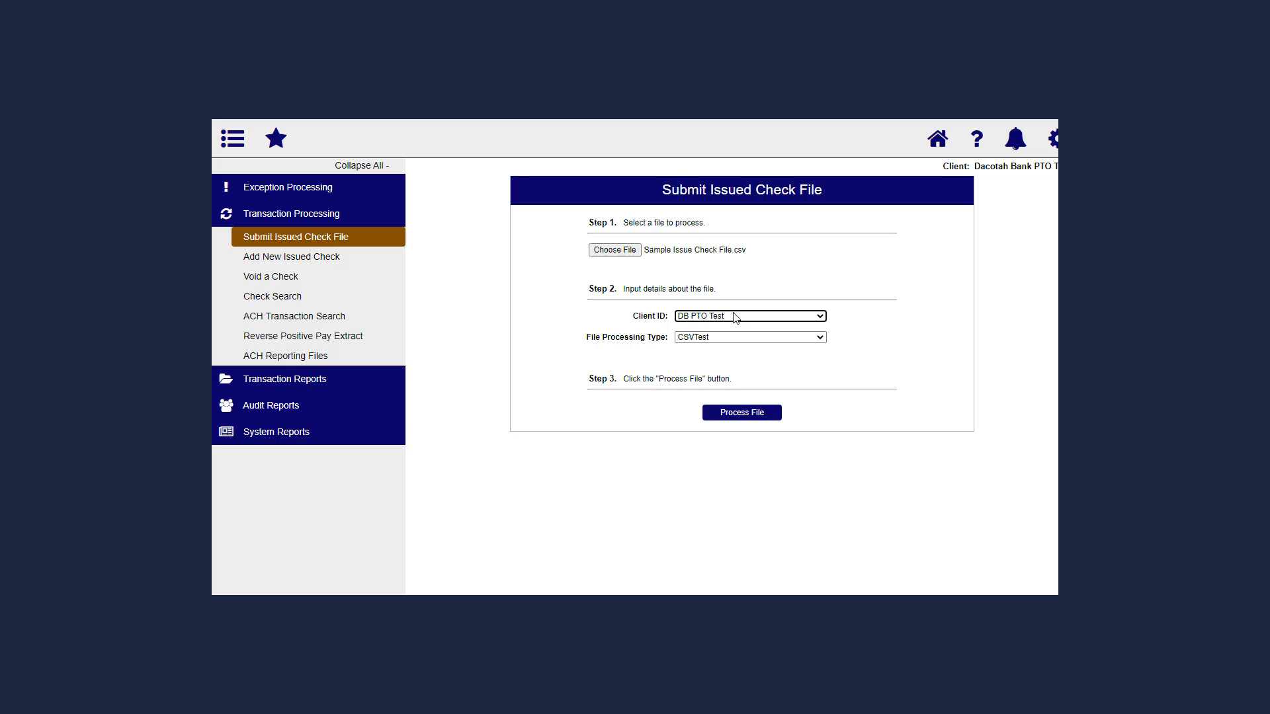
pyautogui.moveTo(738, 331)
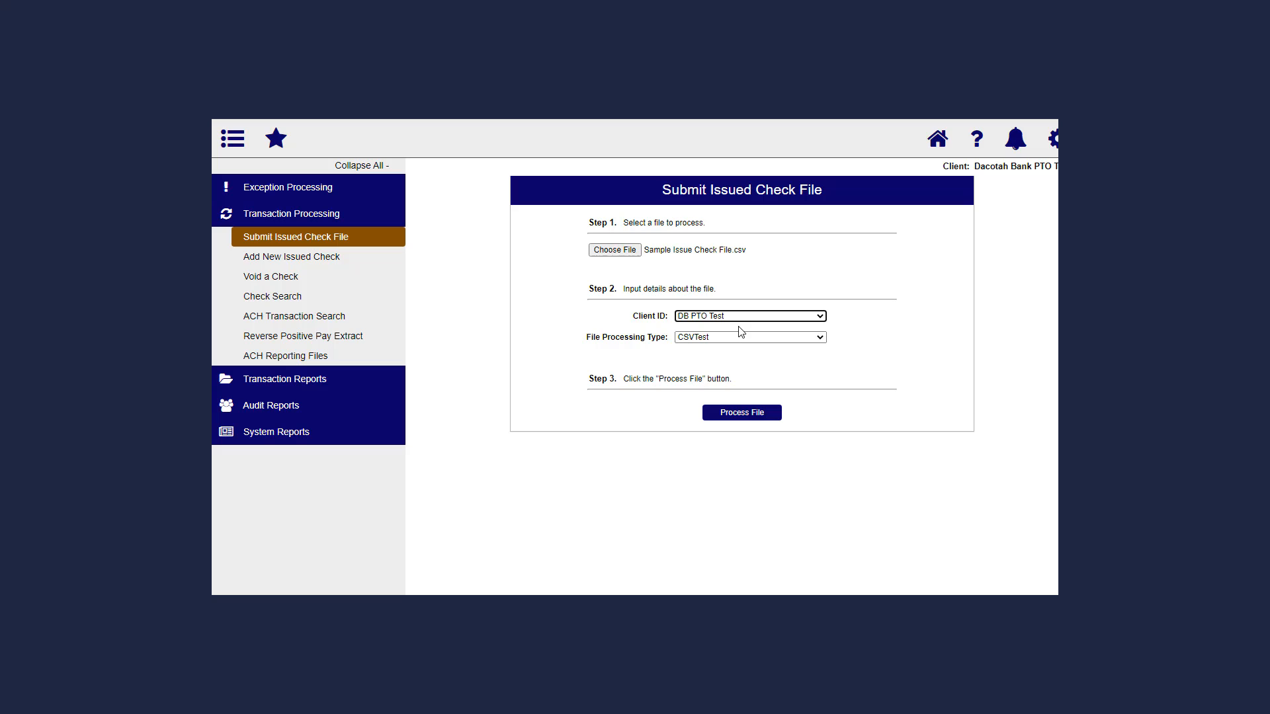
pyautogui.click(748, 337)
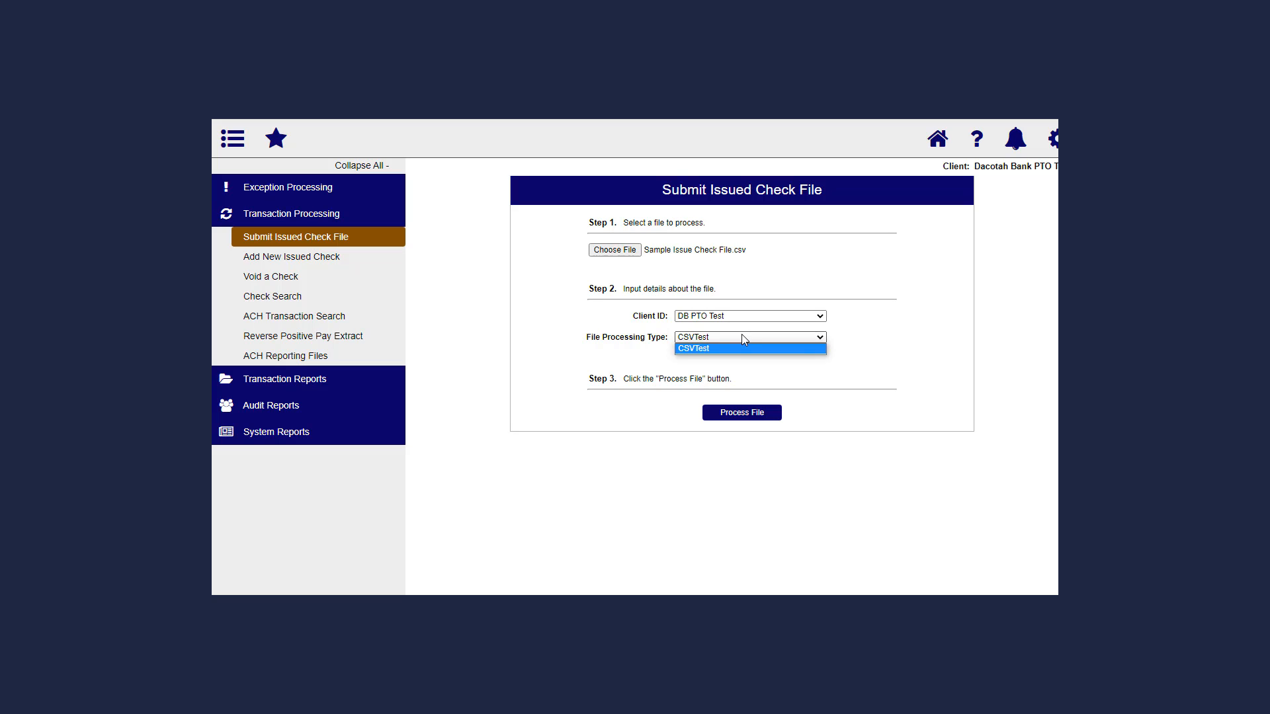
pyautogui.click(691, 348)
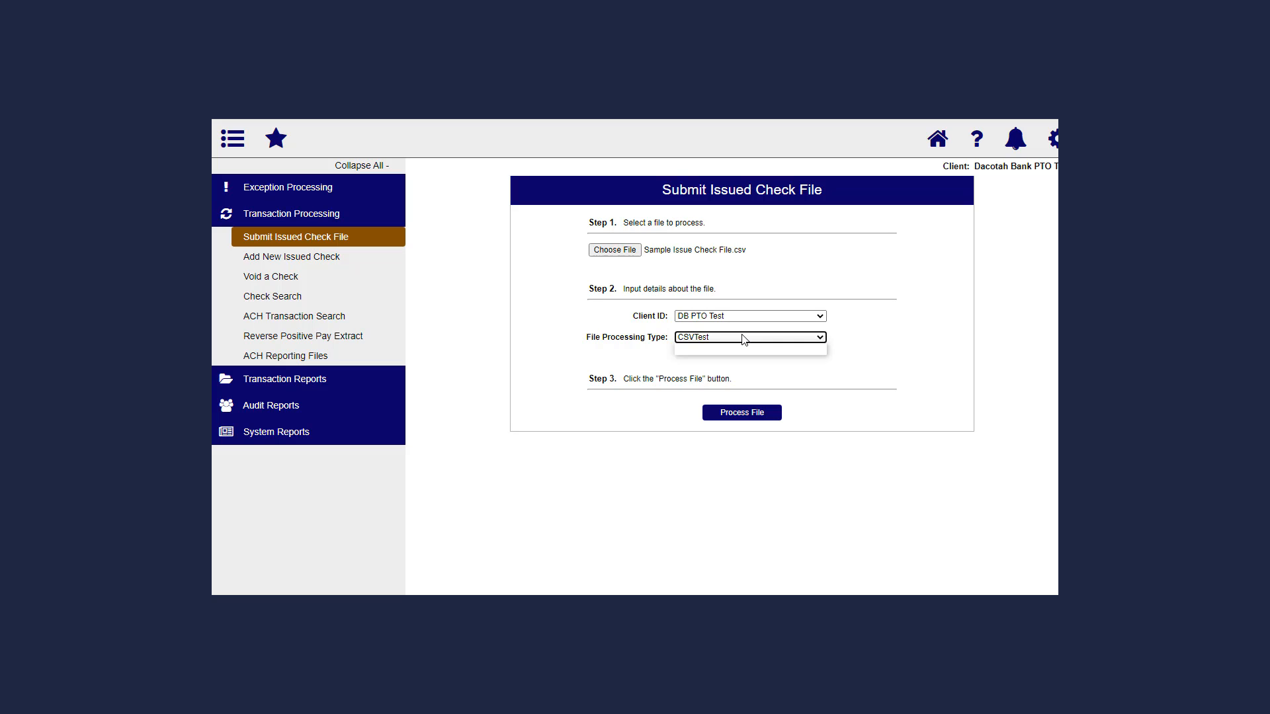
pyautogui.click(748, 337)
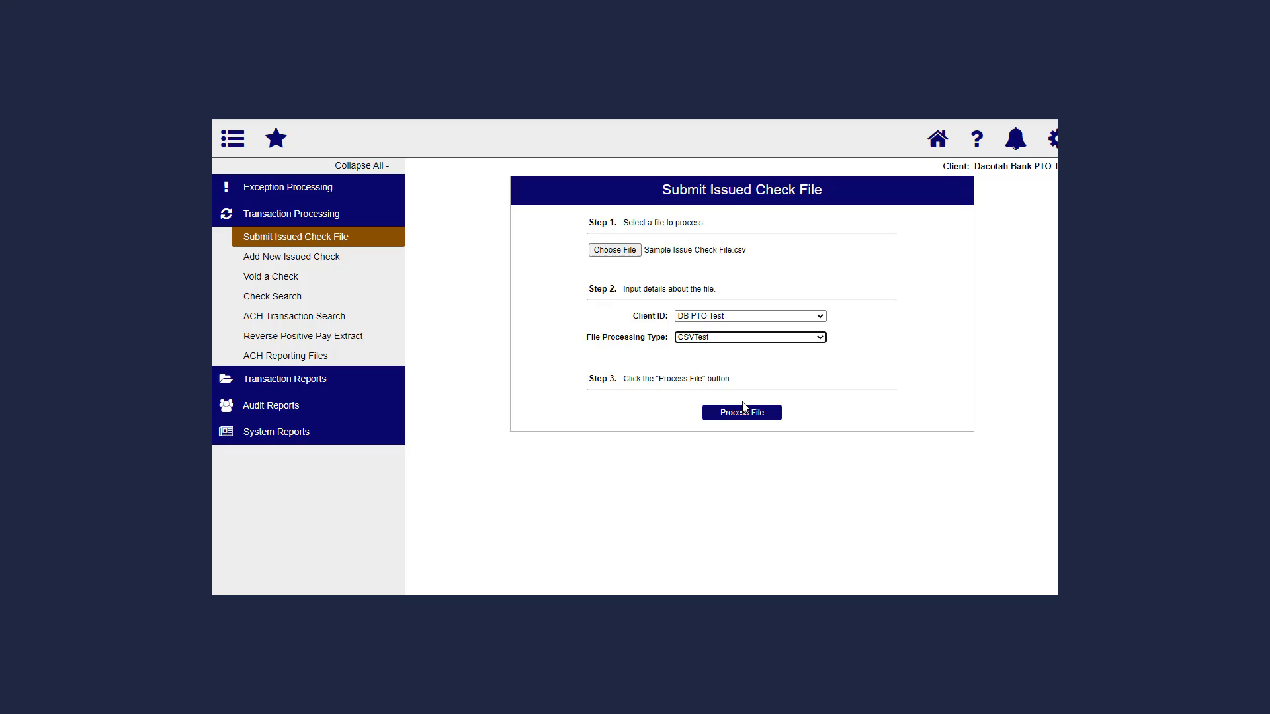
# Process the file and dismiss the Rejected results showing 0 items
pyautogui.click(740, 413)
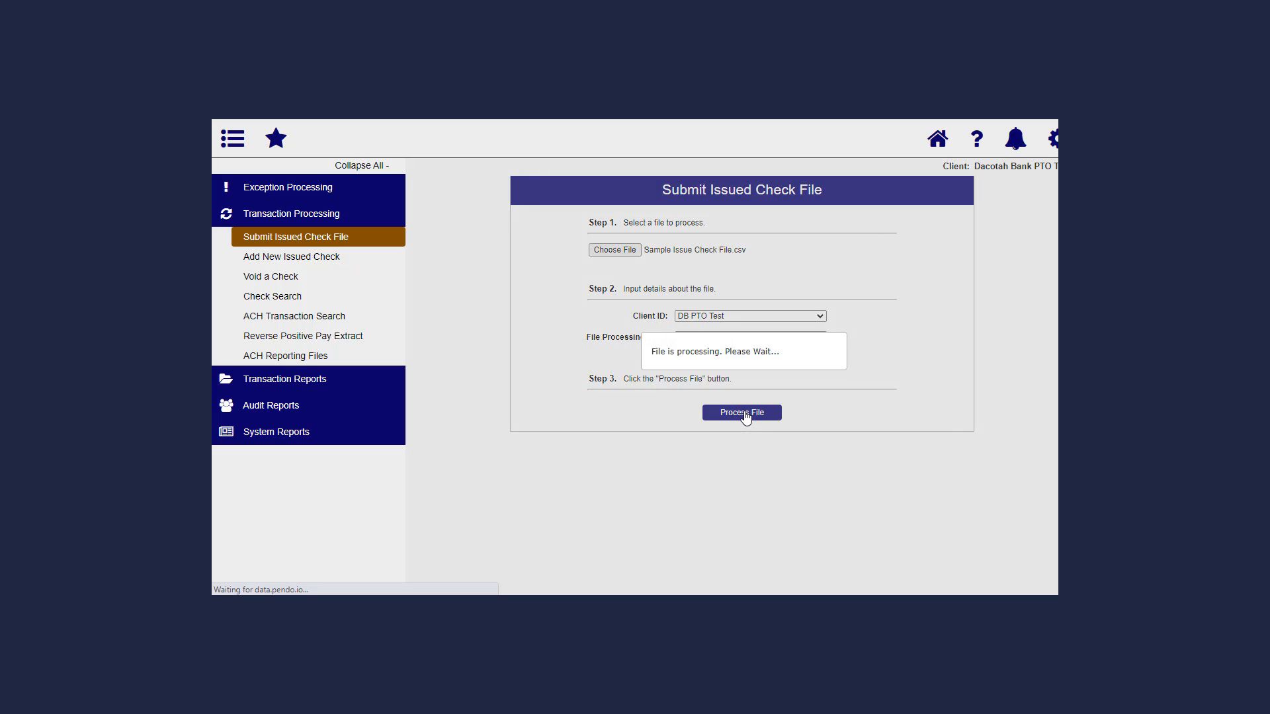
pyautogui.click(741, 413)
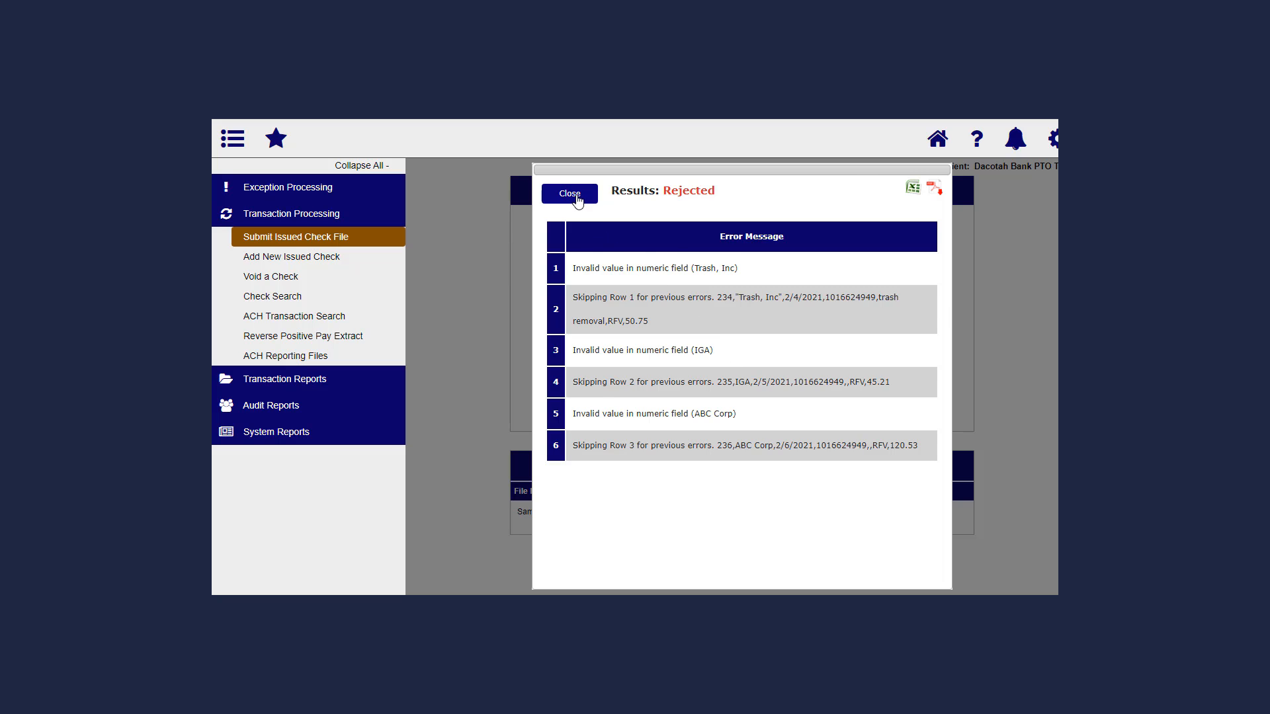
pyautogui.click(569, 193)
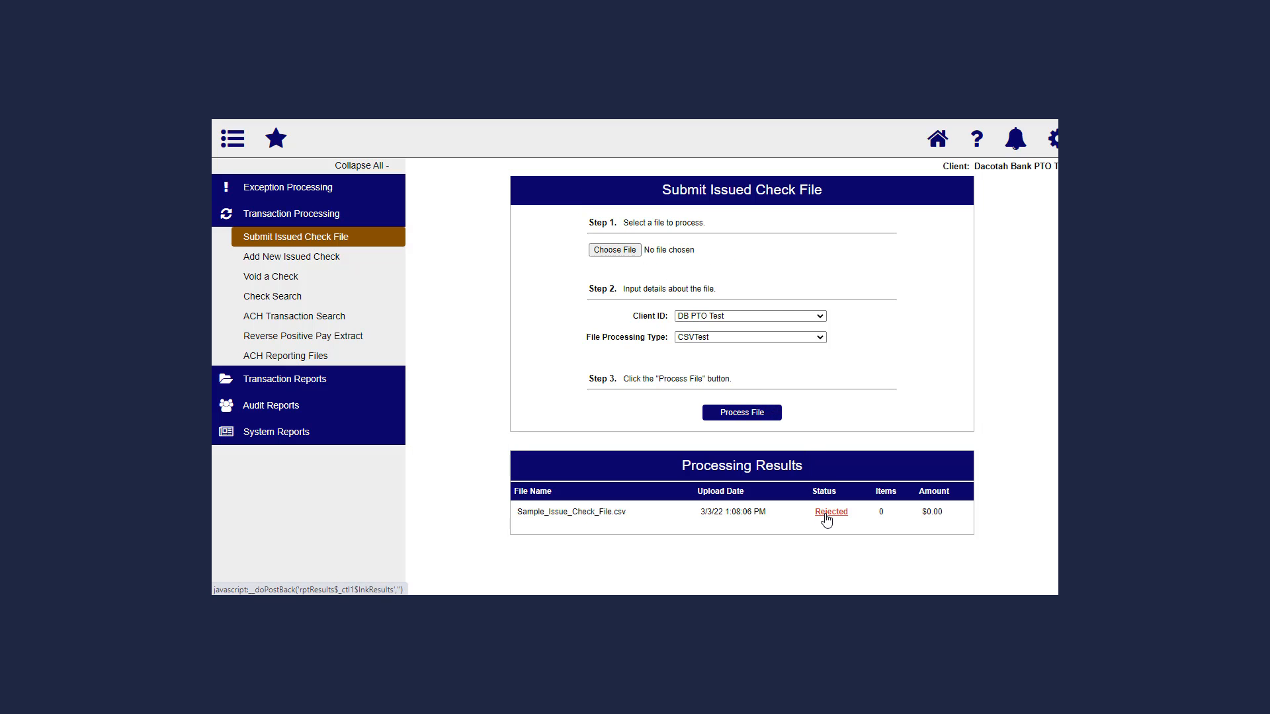